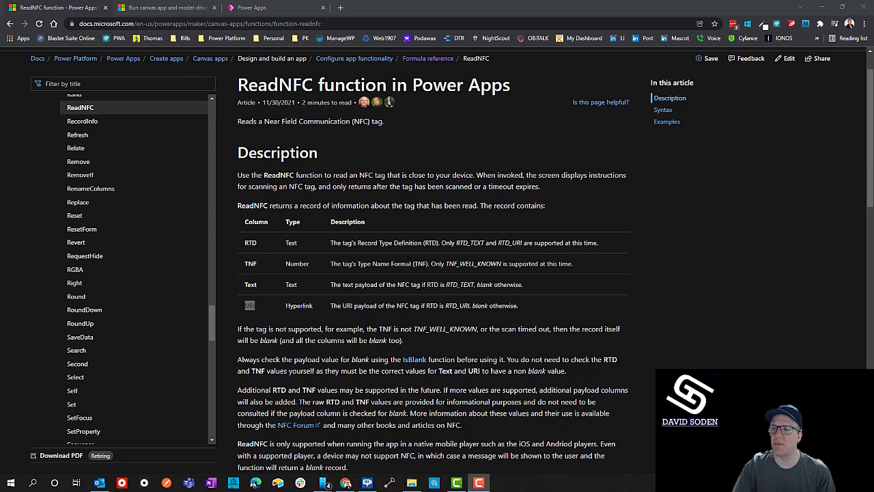
mouse_move(333, 216)
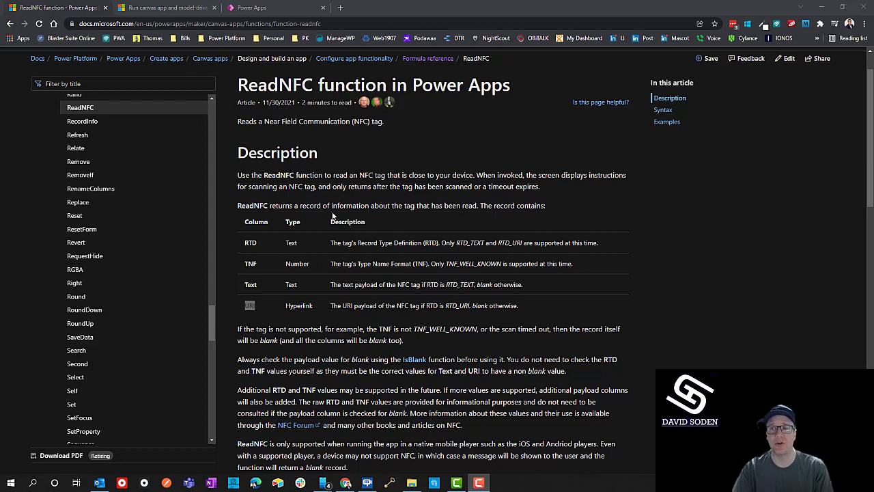
mouse_move(287, 141)
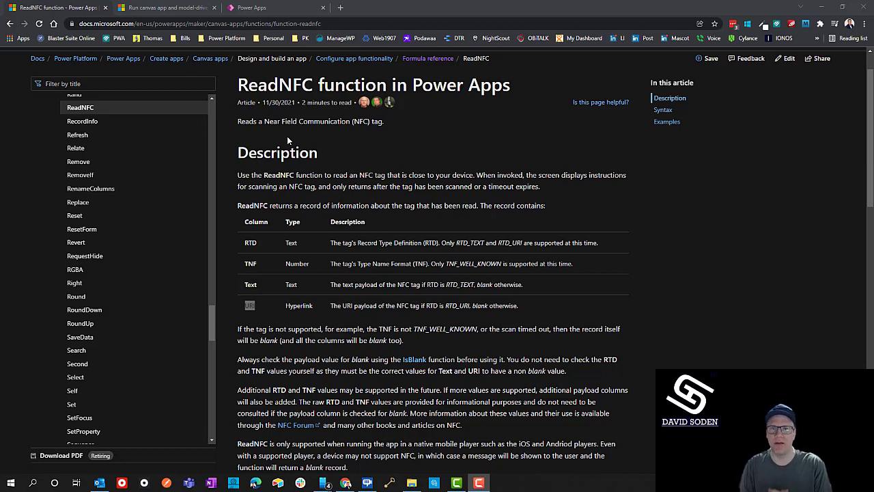
mouse_move(276, 113)
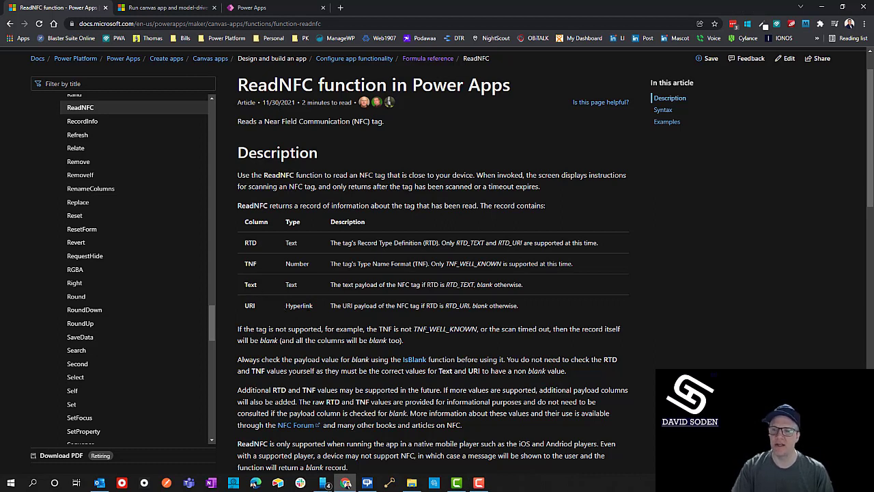
Return to the Power Apps editor and add a Barcode scanner control from Insert > Media.
double_click(250, 285)
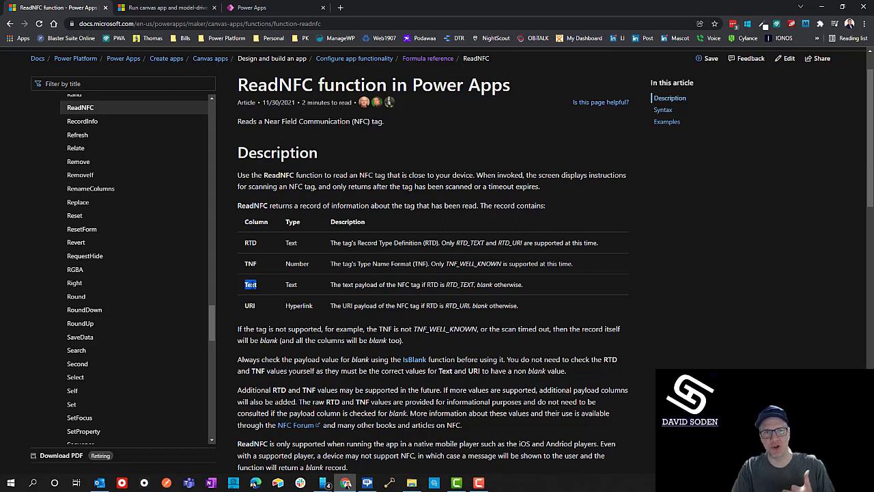
mouse_move(254, 302)
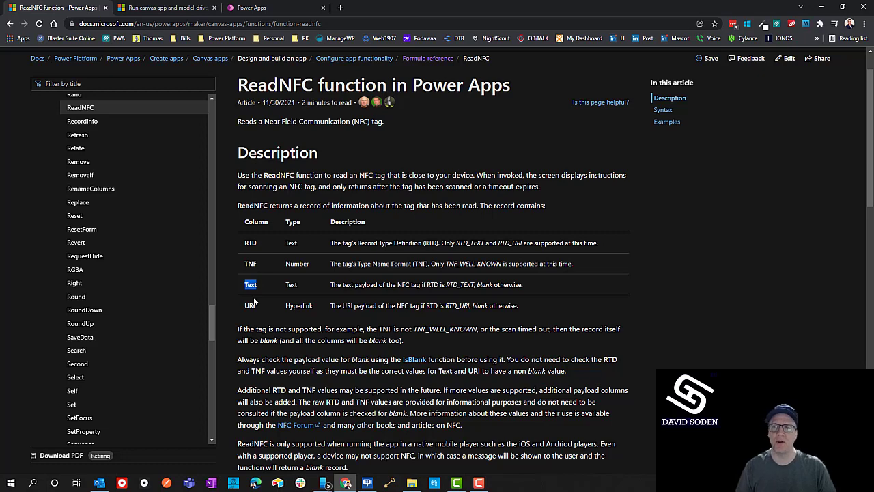
click(276, 9)
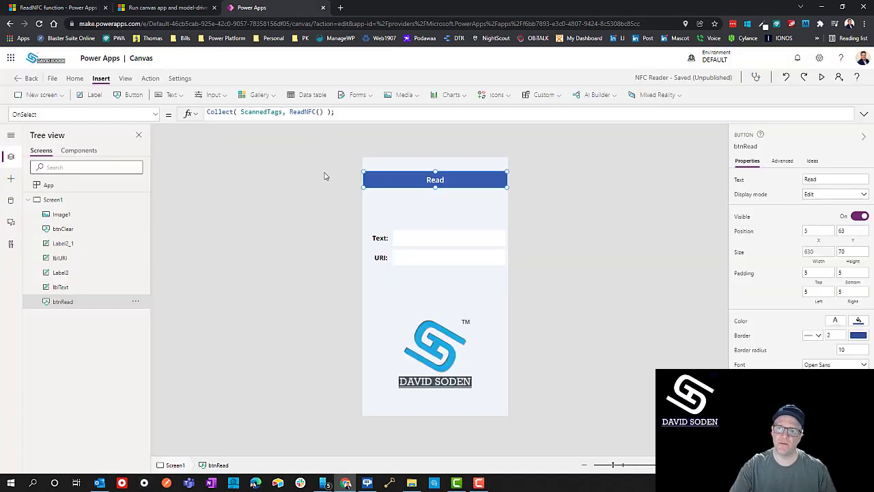
mouse_move(404, 94)
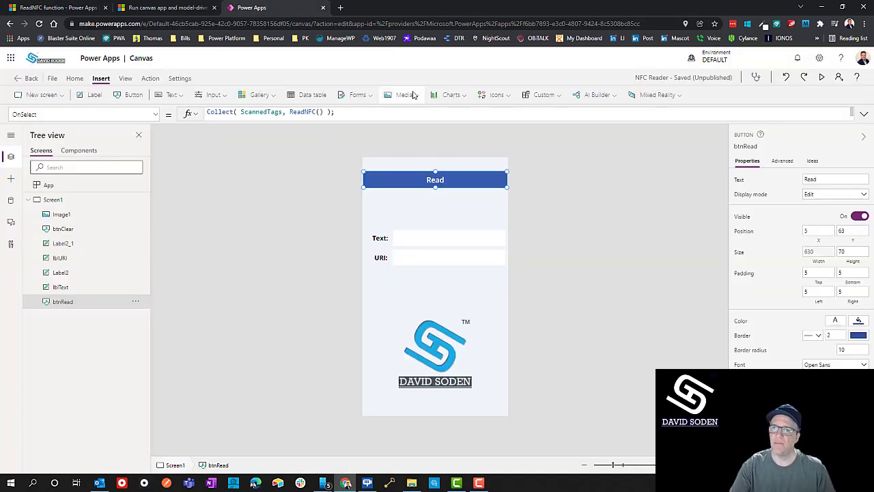
click(404, 95)
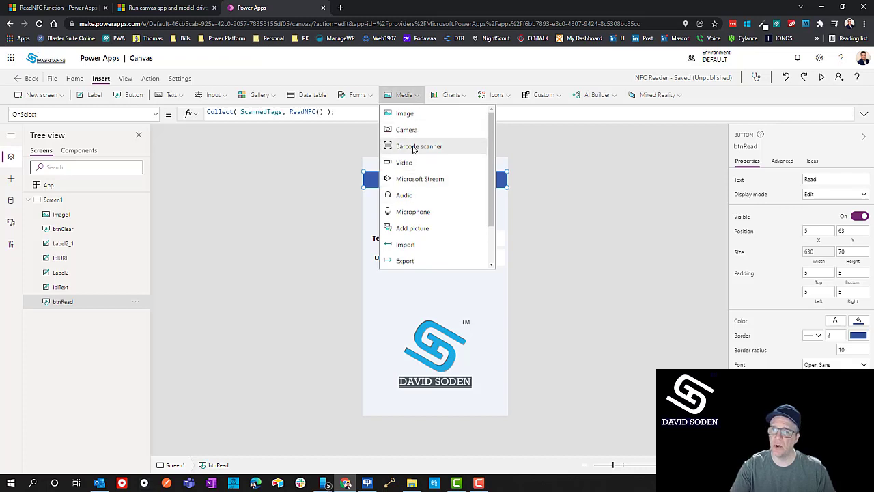
click(418, 145)
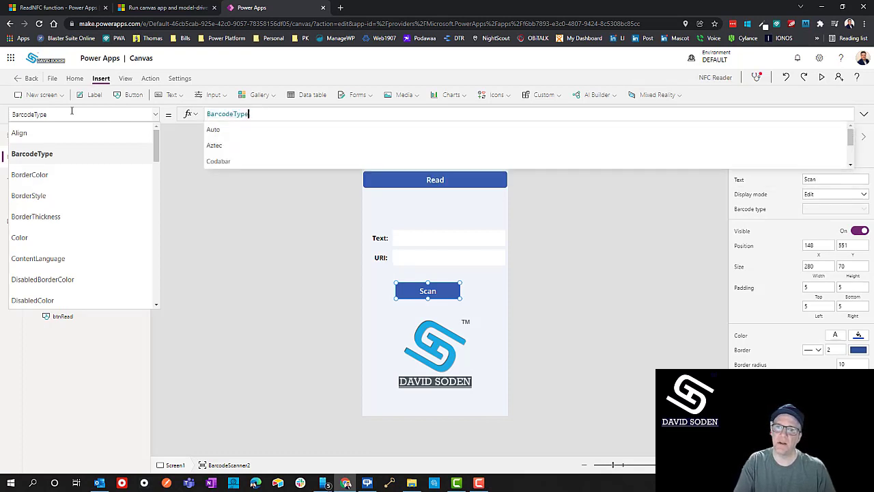
Browse the BarcodeType options of the scanner in its property formula.
text(.)
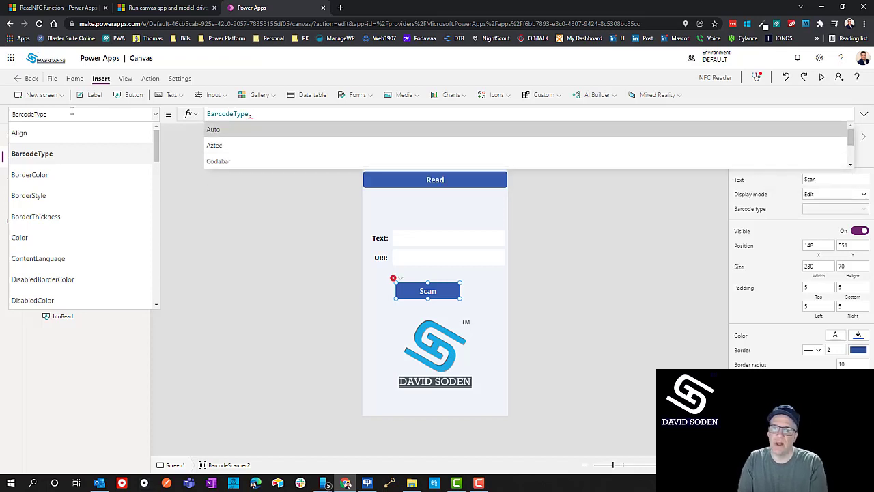
scroll(down, 3)
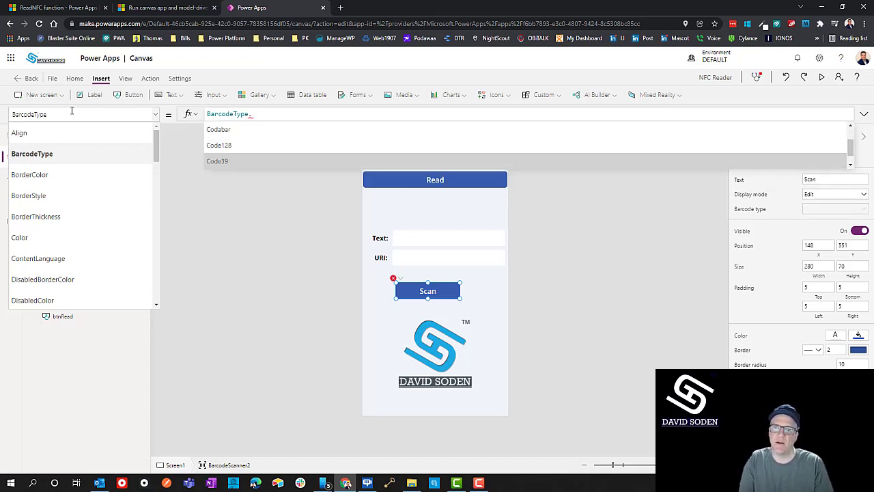
scroll(down, 3)
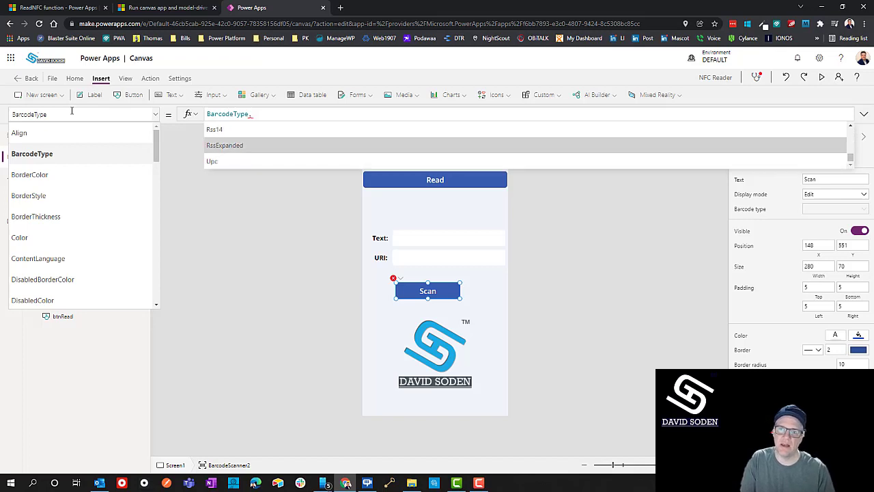
scroll(down, 3)
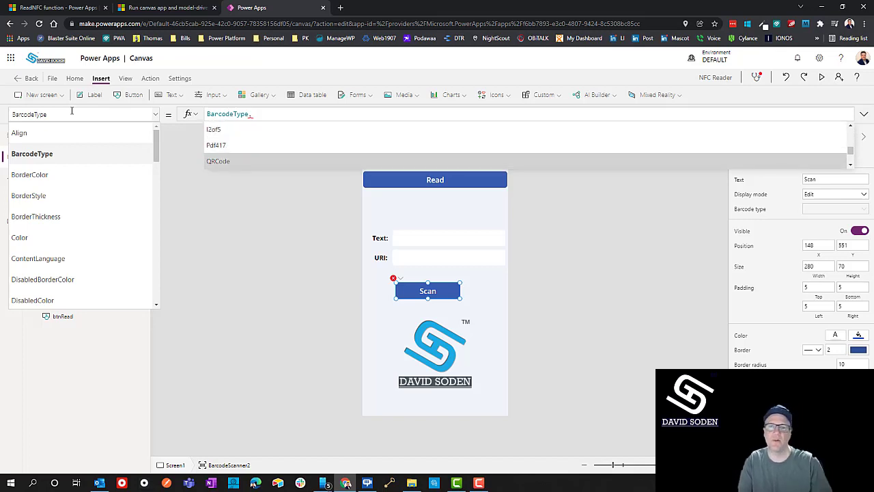
mouse_move(497, 303)
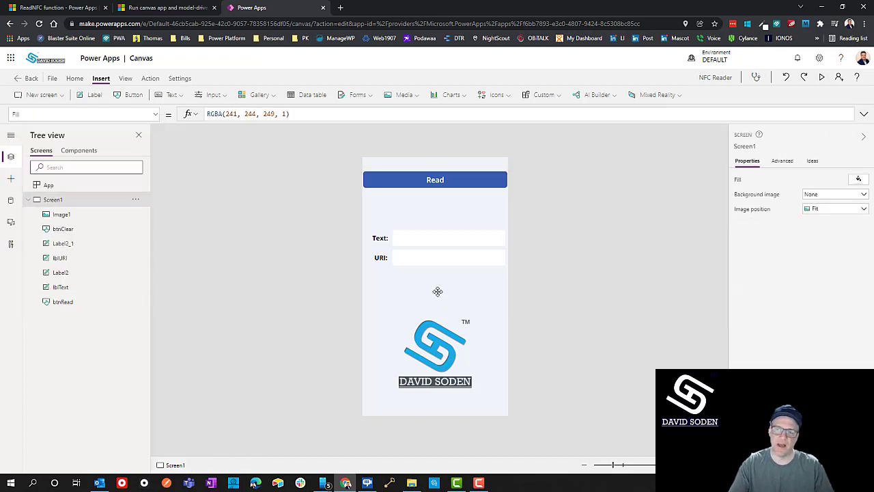
mouse_move(418, 253)
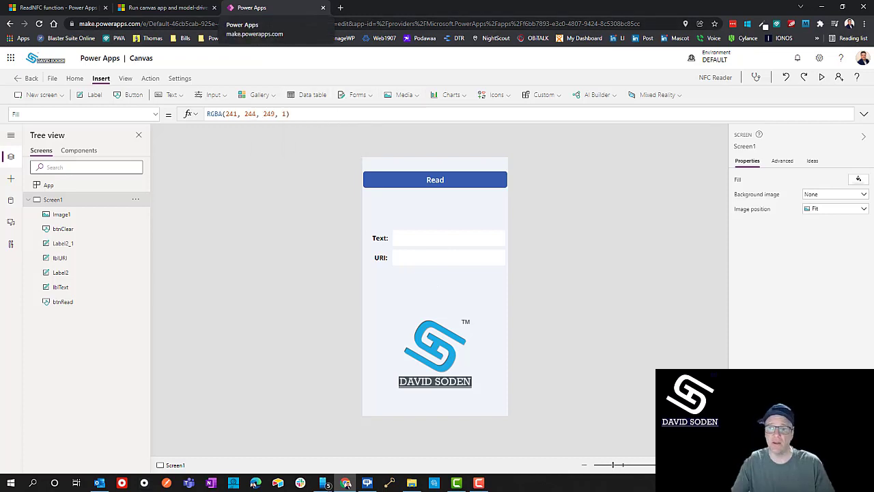
click(434, 180)
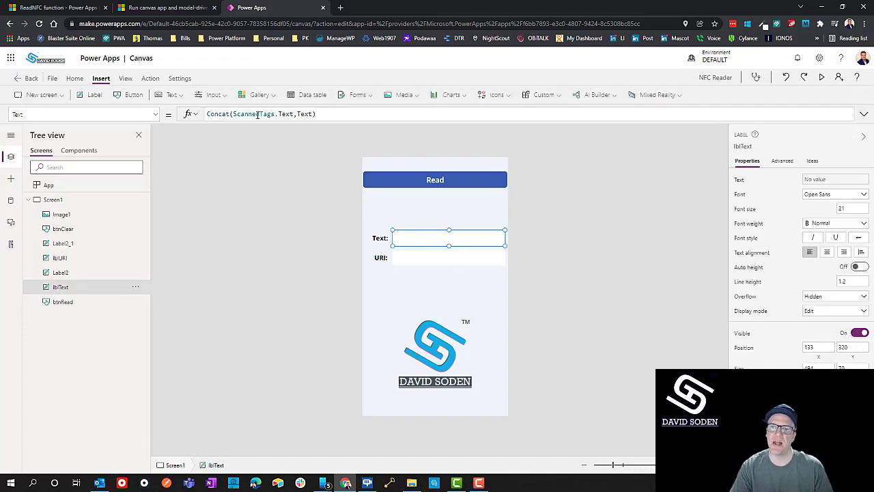
click(287, 114)
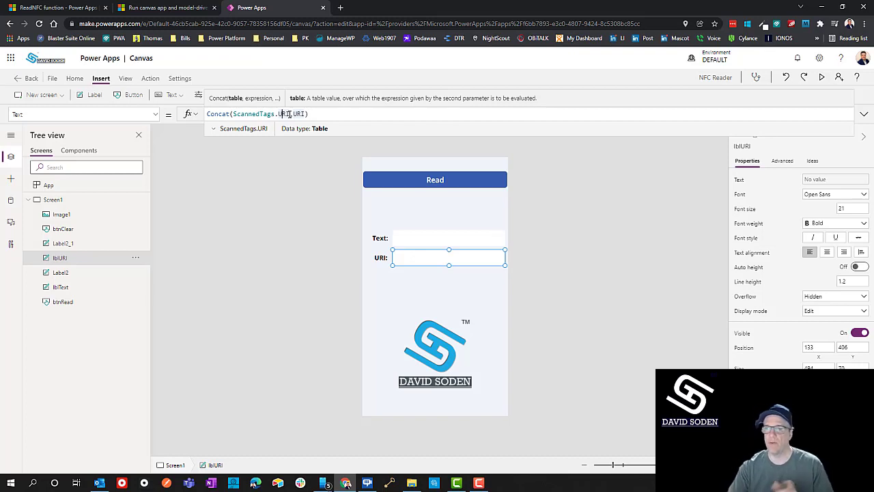
mouse_move(325, 181)
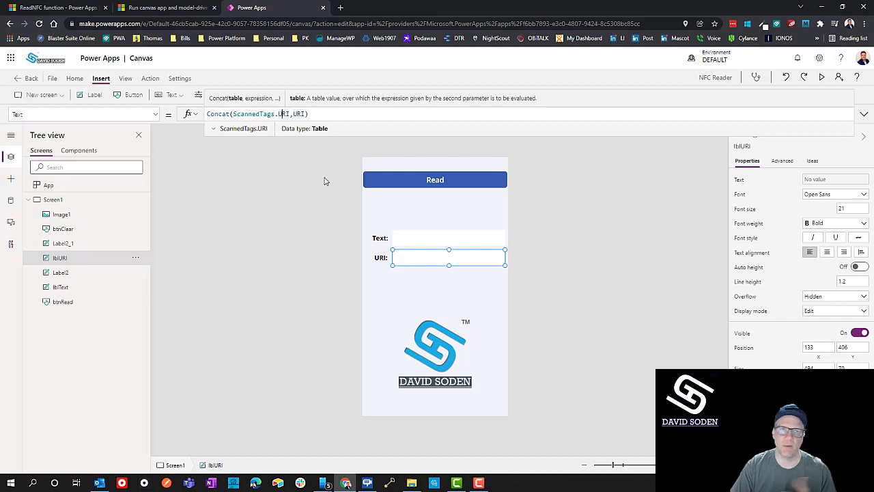
mouse_move(484, 253)
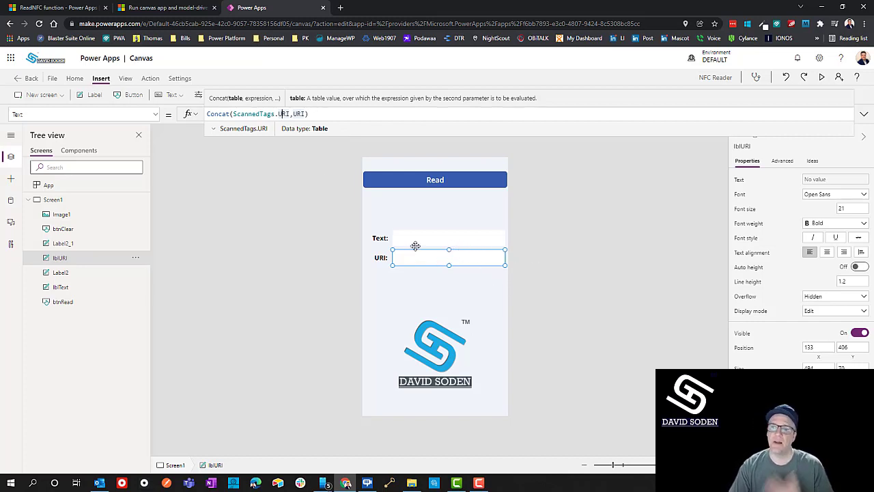
click(402, 303)
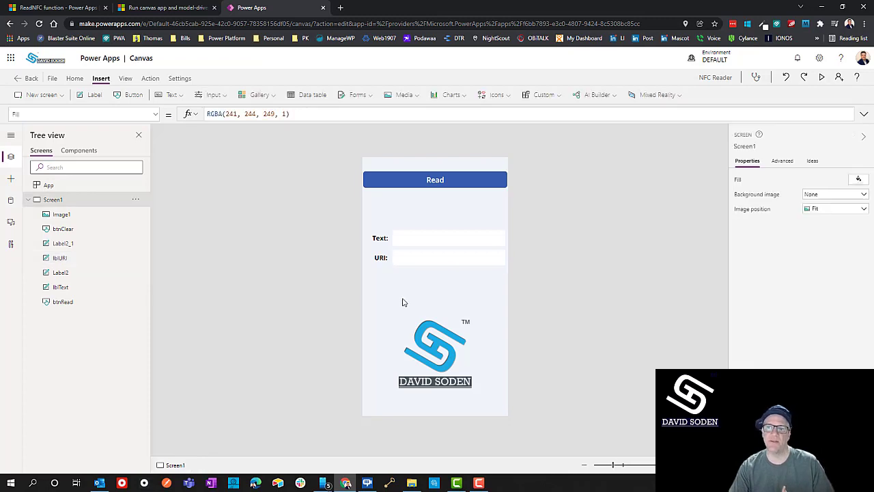
mouse_move(457, 252)
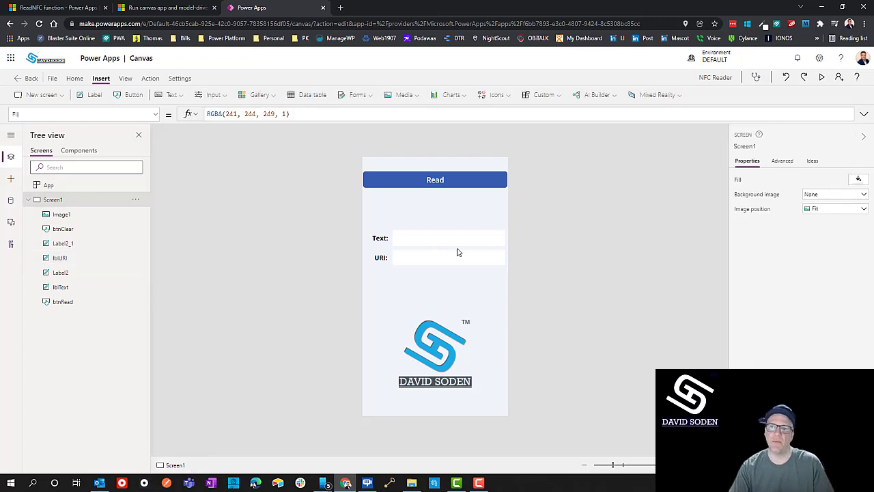
View the Get started with Power Apps mobile article and its platform support table.
click(167, 8)
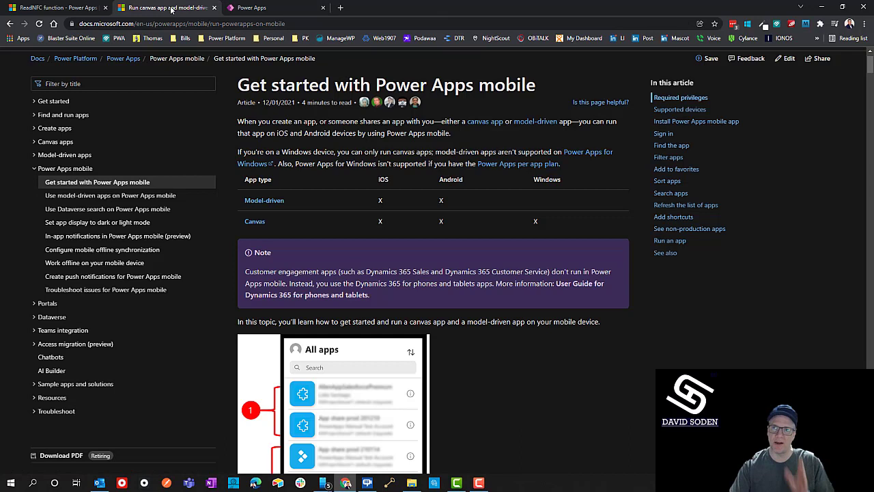
mouse_move(265, 109)
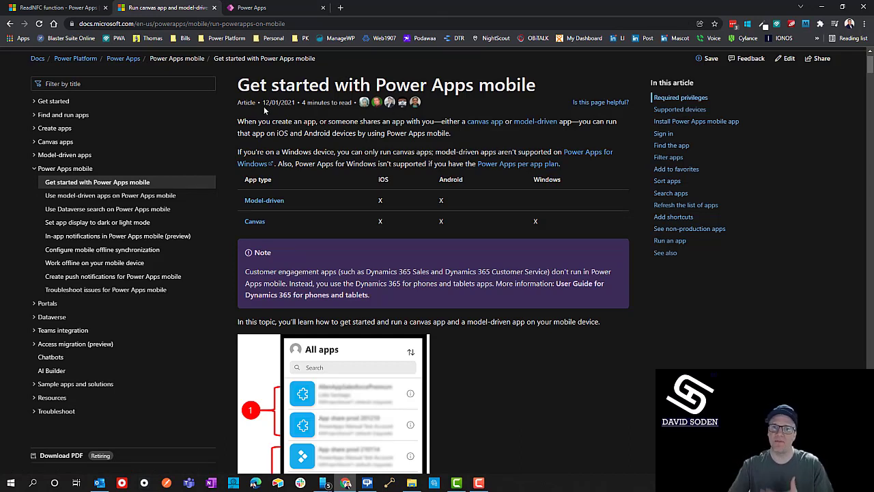
mouse_move(128, 183)
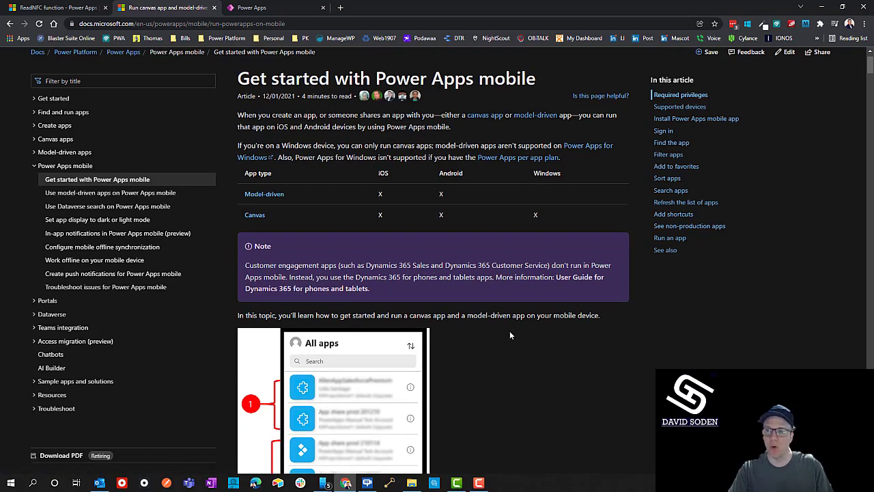
scroll(up, 3)
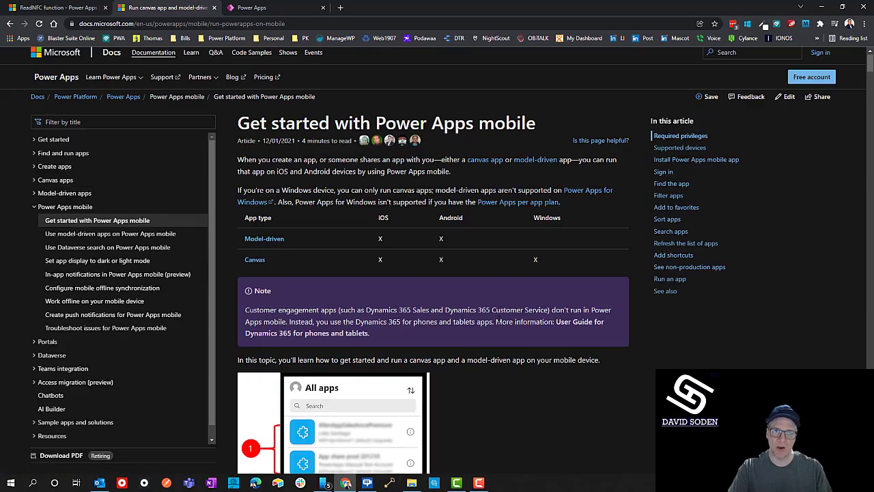
scroll(down, 3)
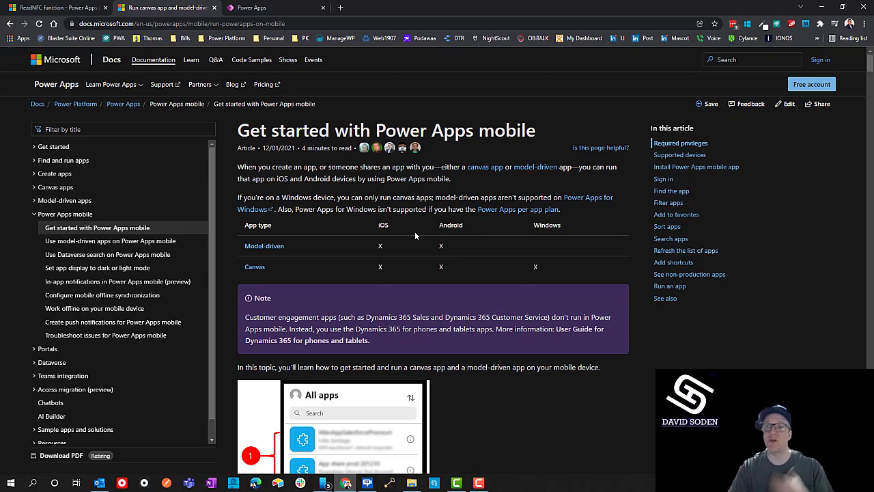
mouse_move(417, 251)
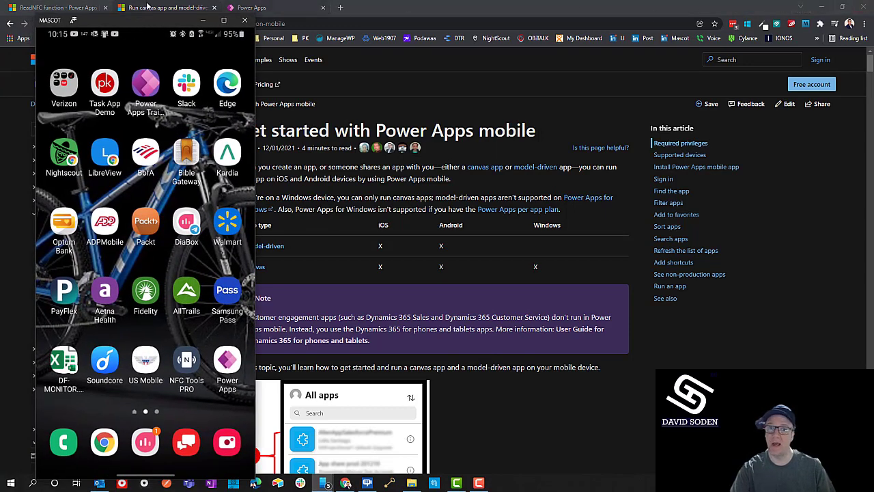
Launch Power Apps on the mirrored phone and sign out via the account panel.
click(248, 8)
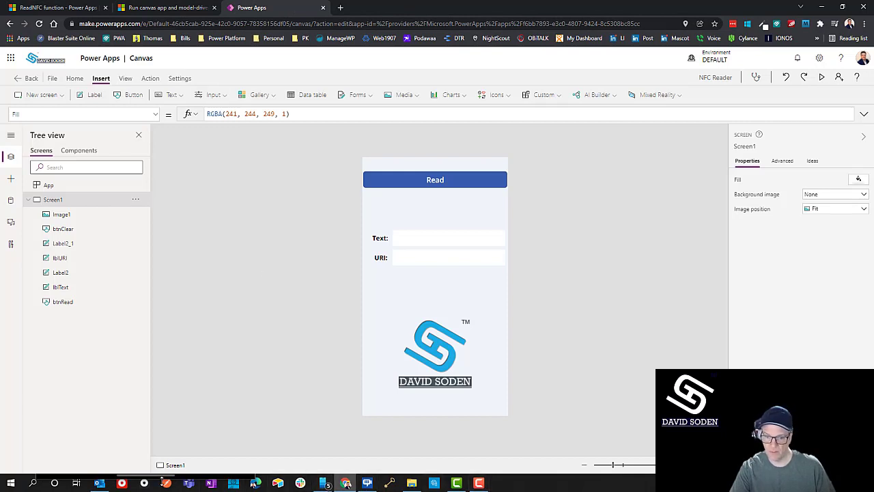
mouse_move(323, 483)
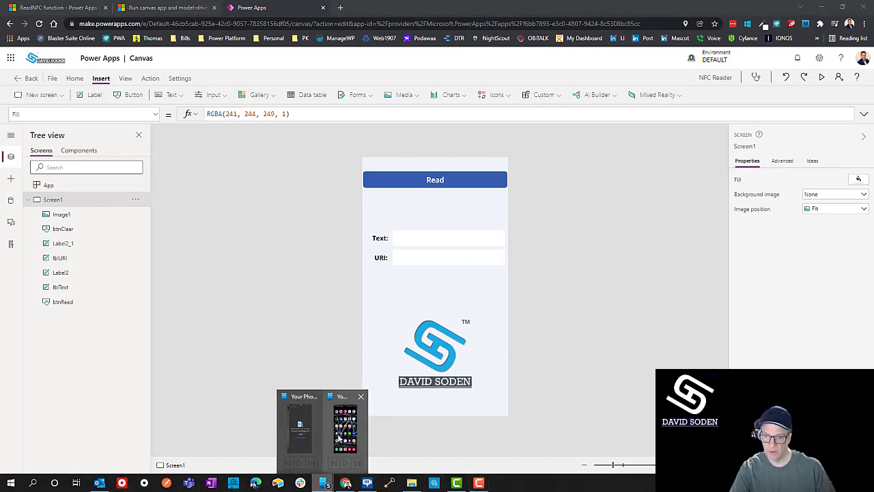
click(344, 423)
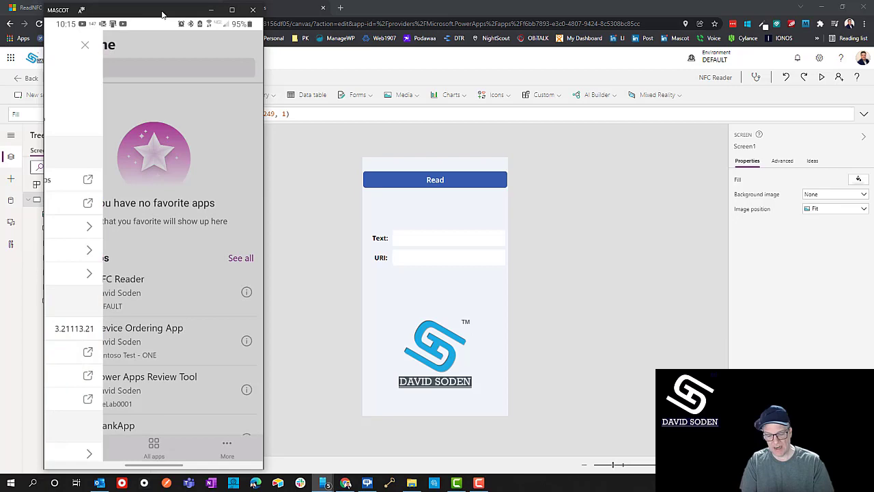
click(227, 448)
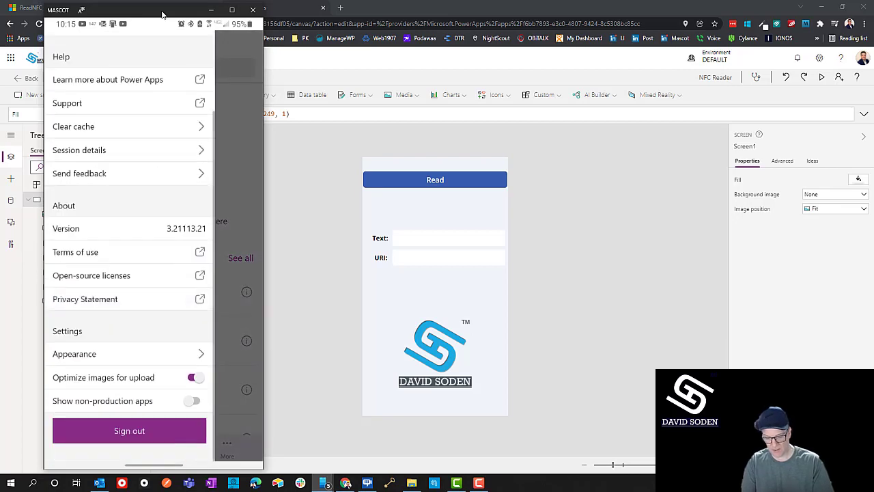
click(129, 430)
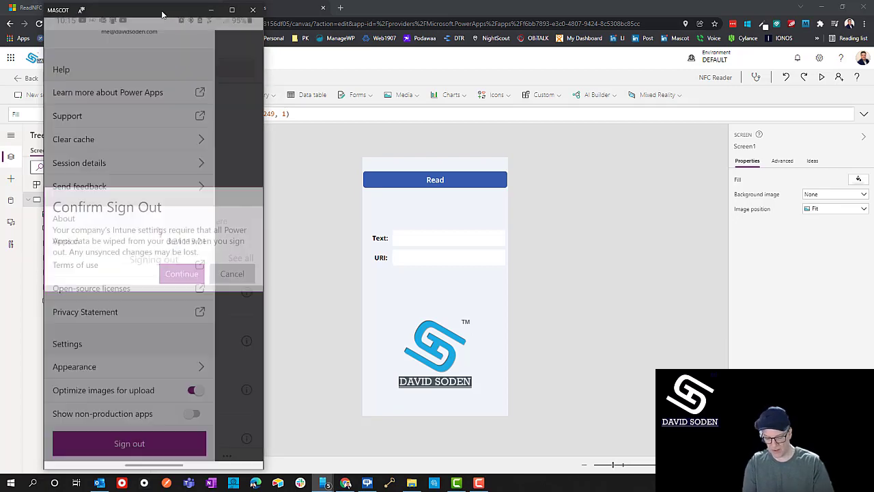
click(182, 273)
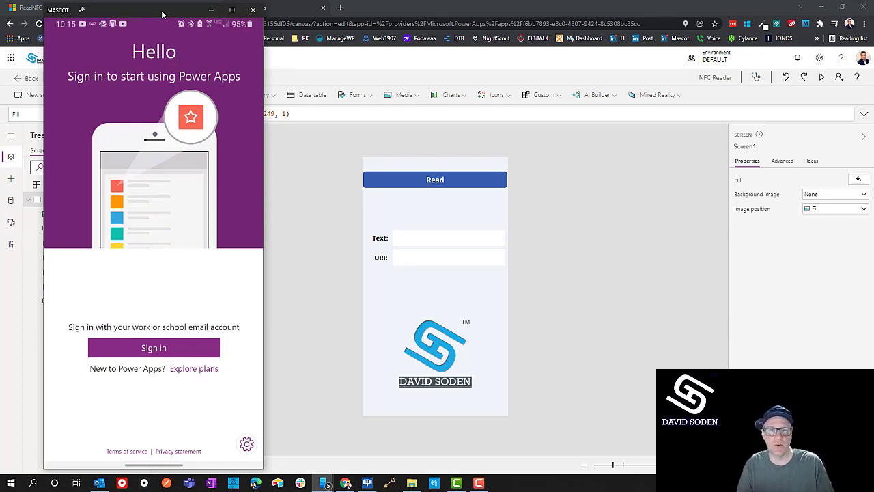
Sign back in to the Power Apps mobile app and return to home.
click(153, 348)
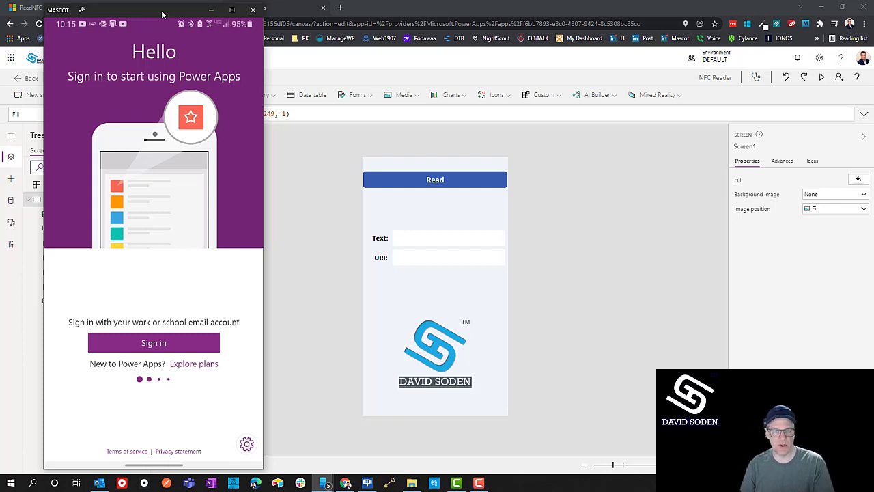
click(153, 341)
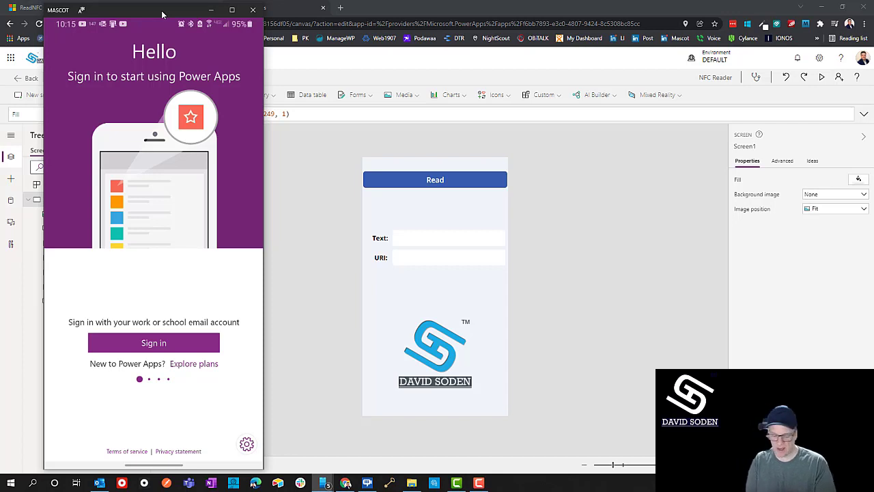
click(153, 342)
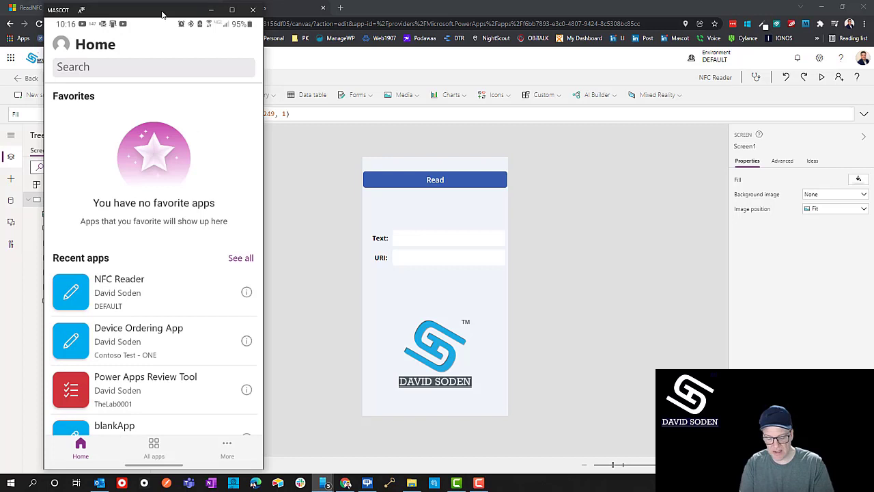
Review the More section and the account/about panel, then close it.
click(227, 449)
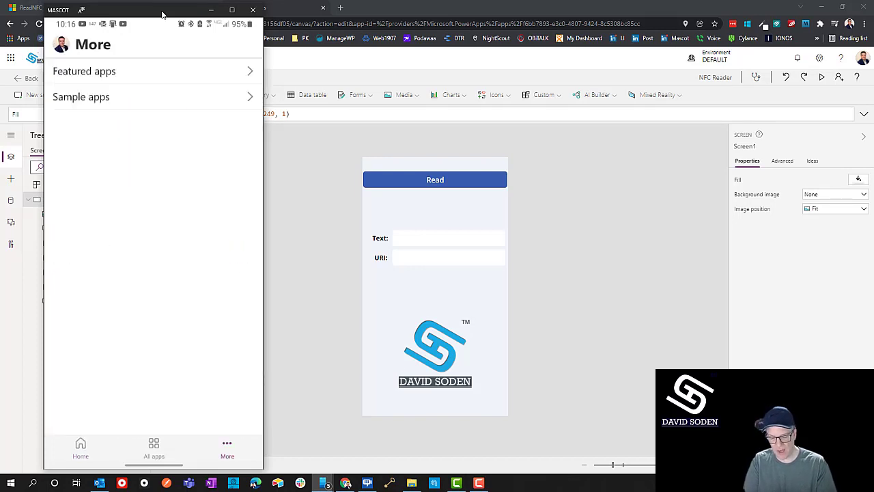
click(61, 43)
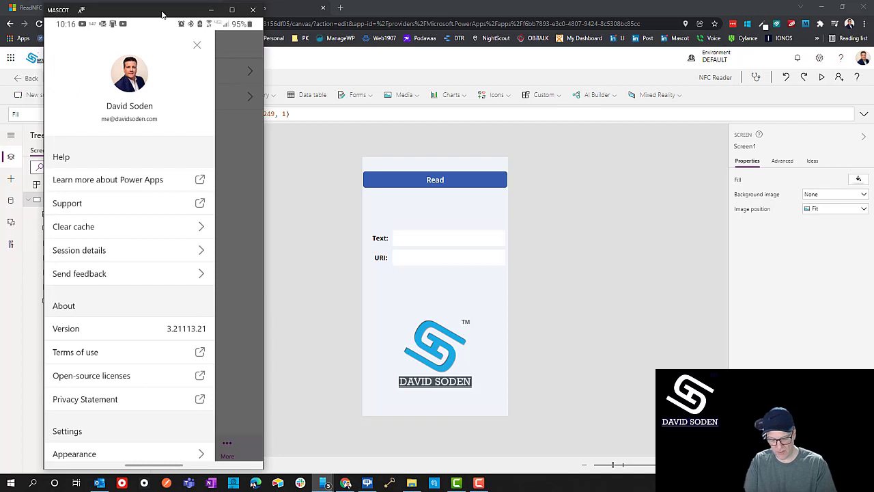
scroll(down, 3)
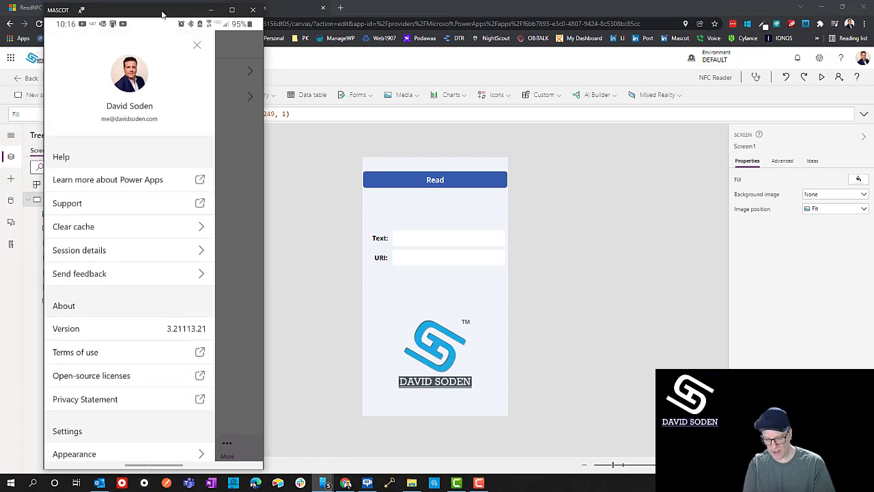
click(227, 448)
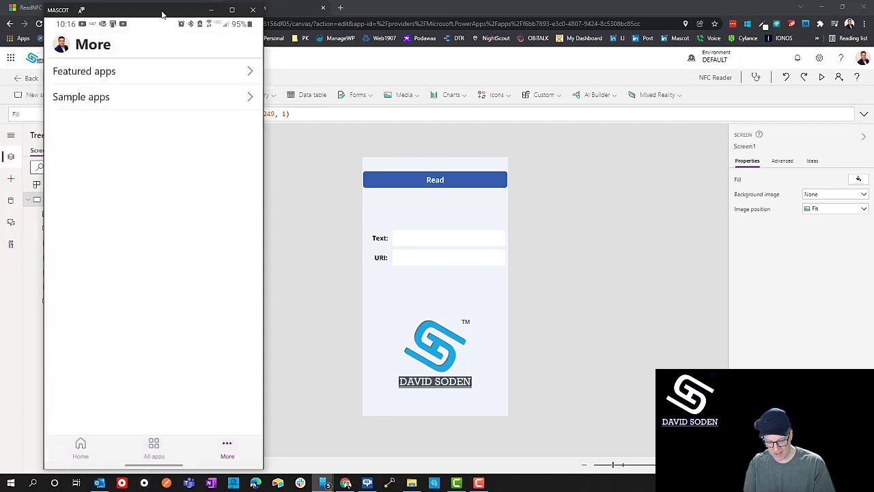
Show All apps on the phone and pull the list down to refresh it.
click(153, 448)
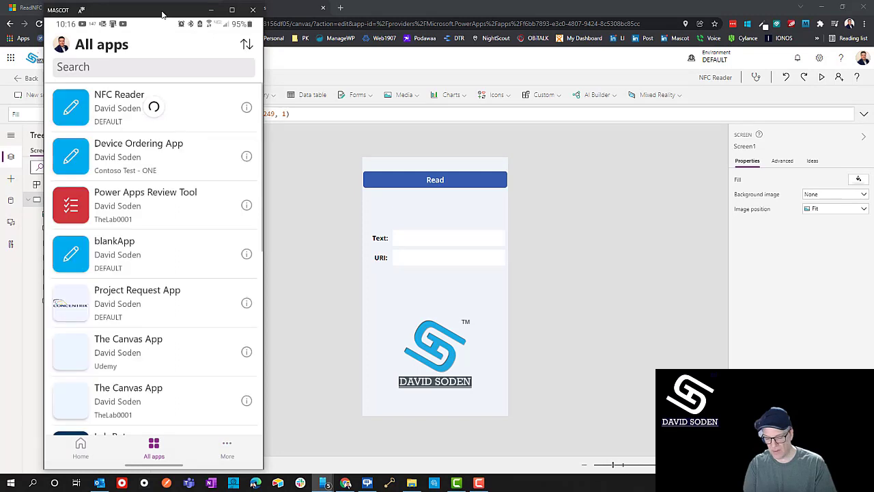
scroll(down, 3)
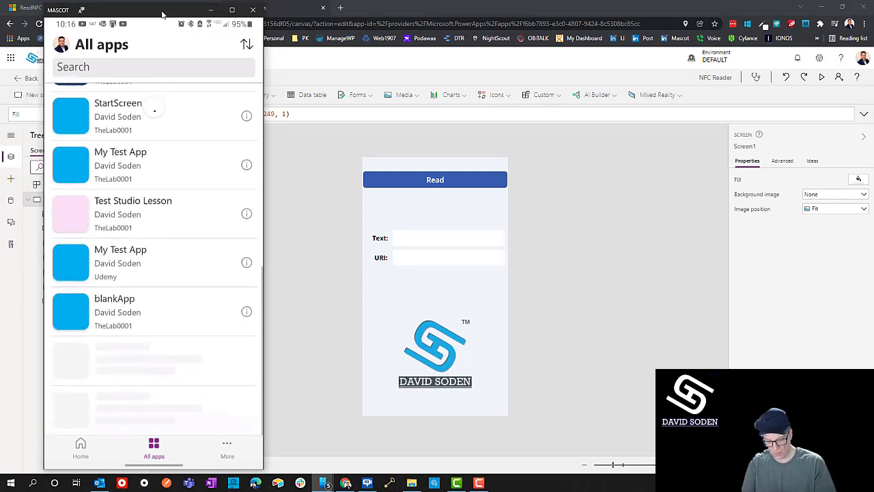
scroll(down, 3)
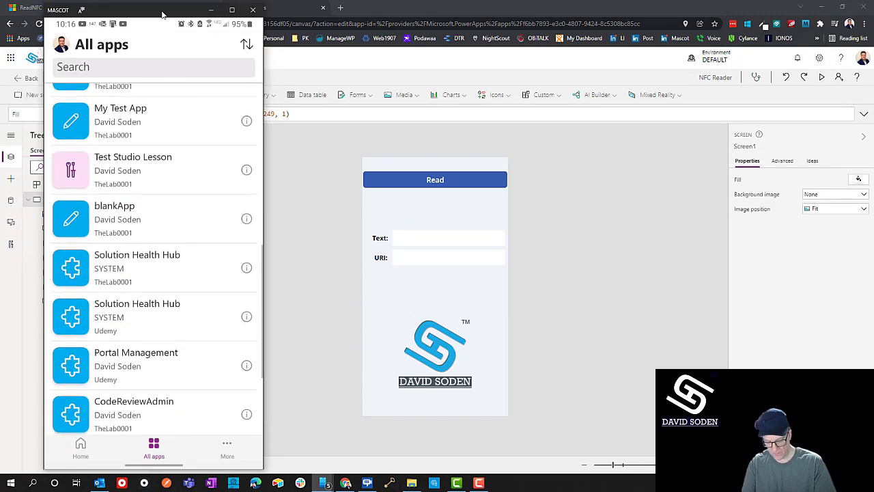
scroll(down, 3)
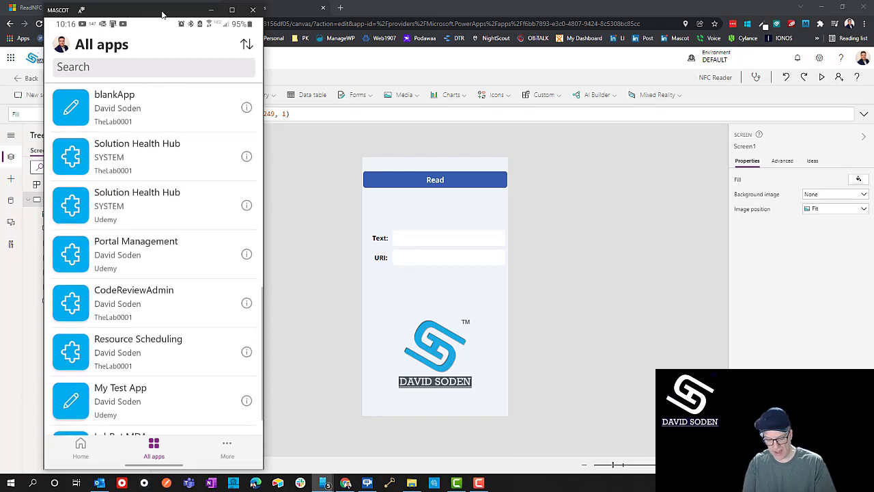
scroll(up, 3)
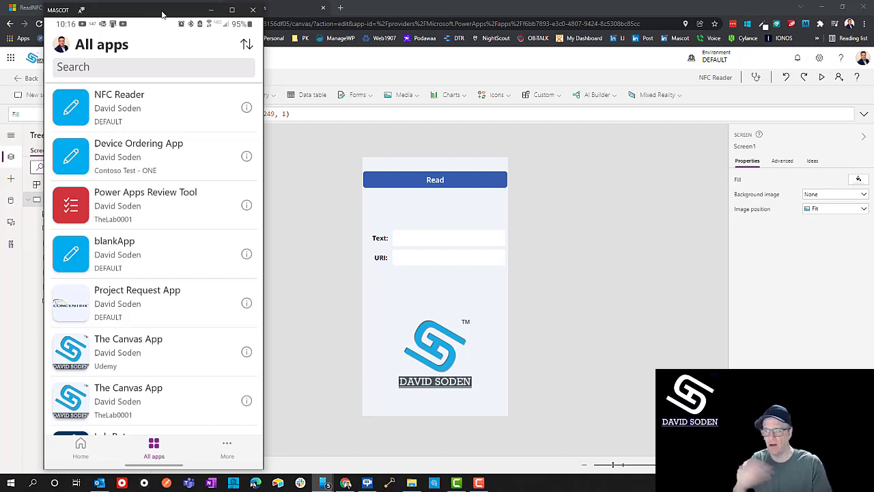
scroll(down, 3)
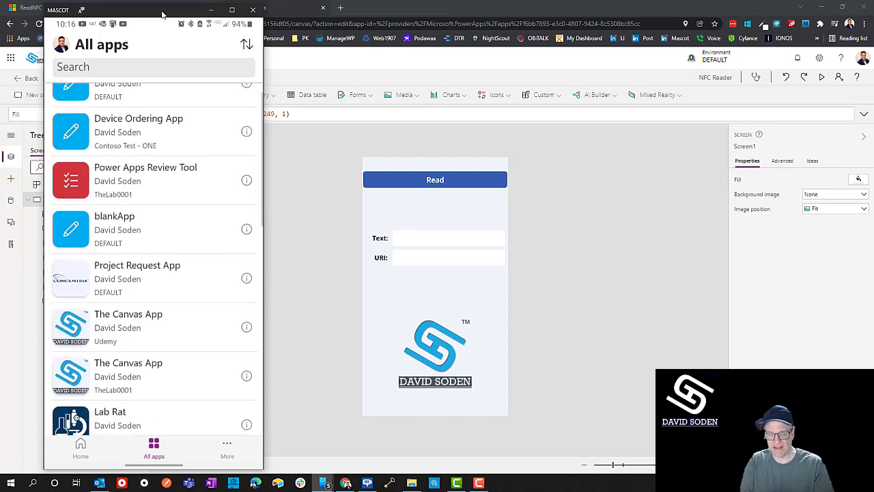
scroll(up, 3)
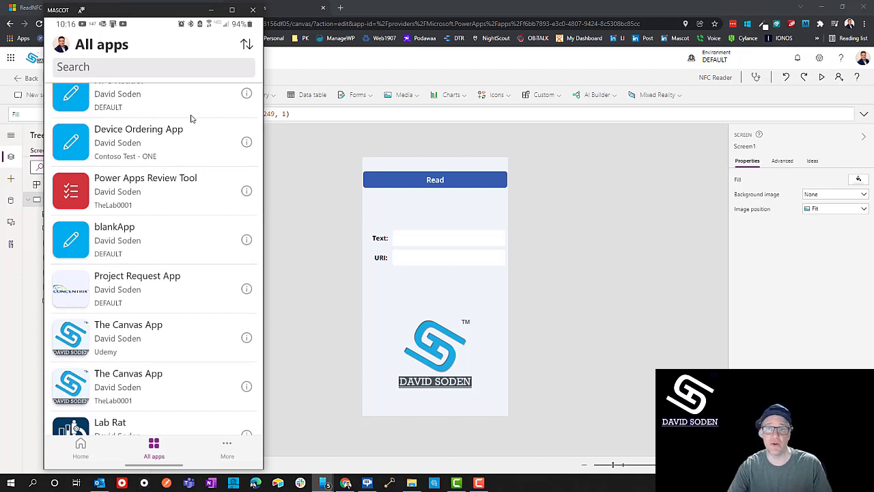
mouse_move(97, 169)
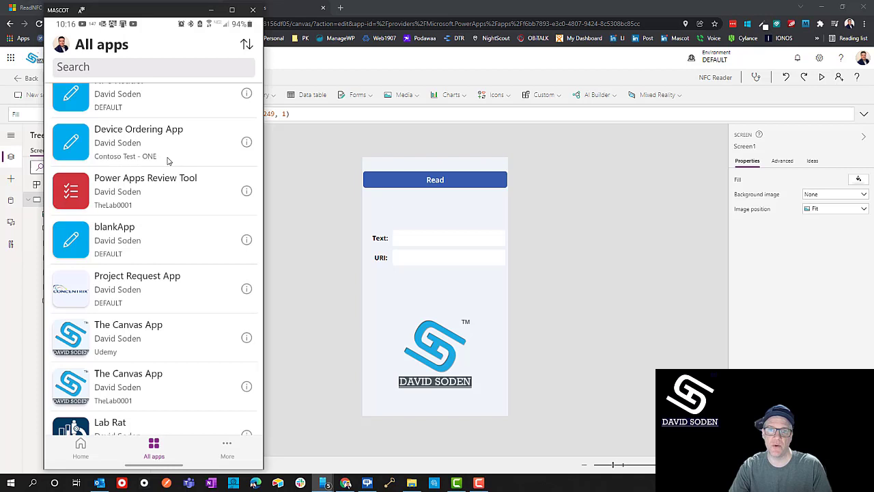
mouse_move(773, 90)
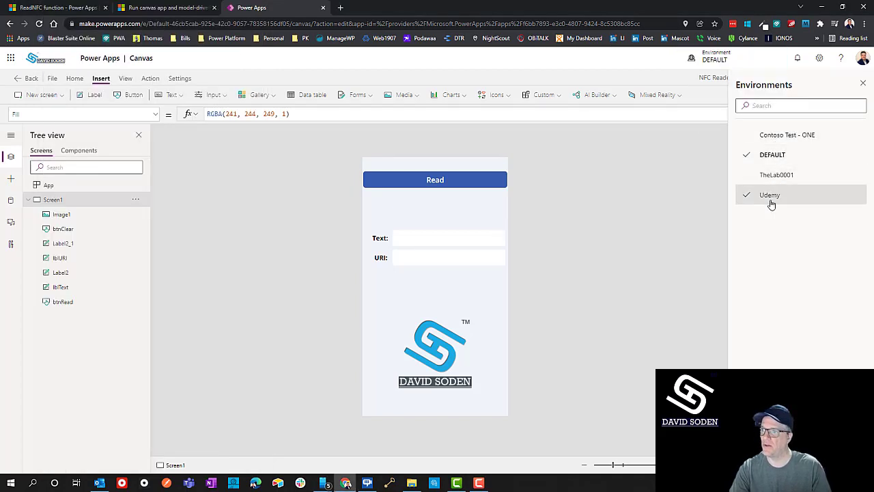
Switch the environment to DEFAULT and refresh until NFC Reader appears at the top.
click(771, 194)
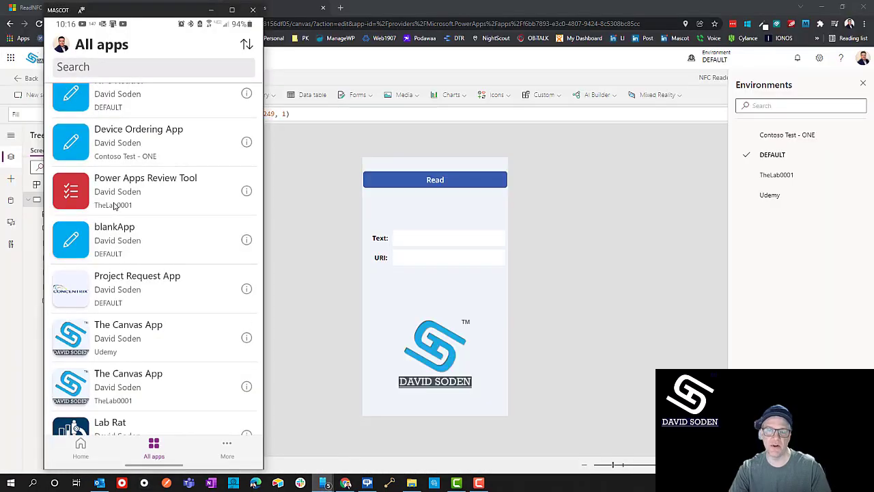
scroll(down, 3)
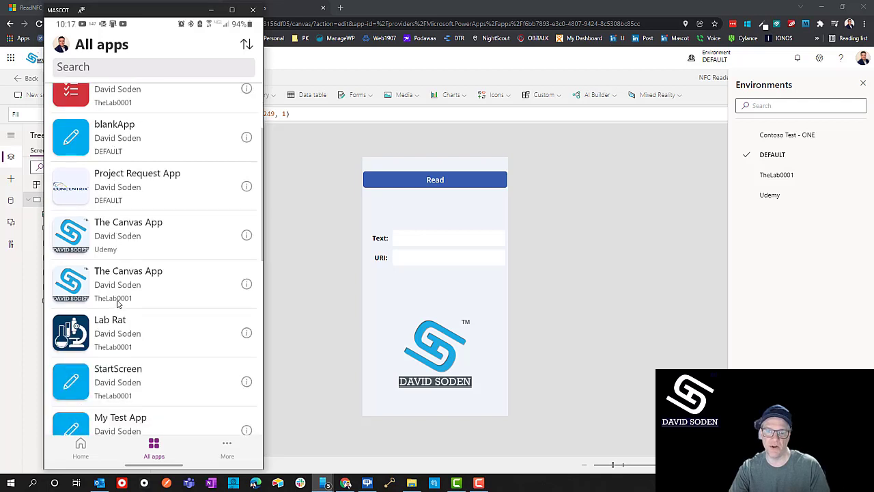
scroll(down, 3)
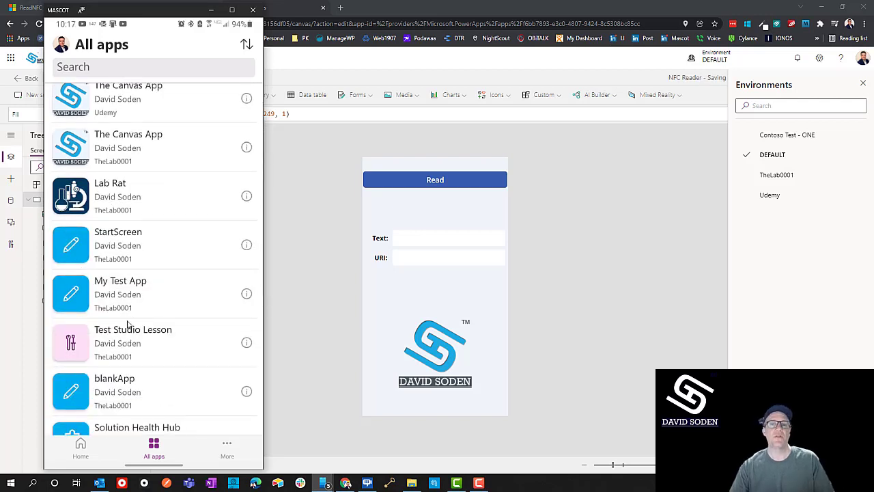
scroll(up, 3)
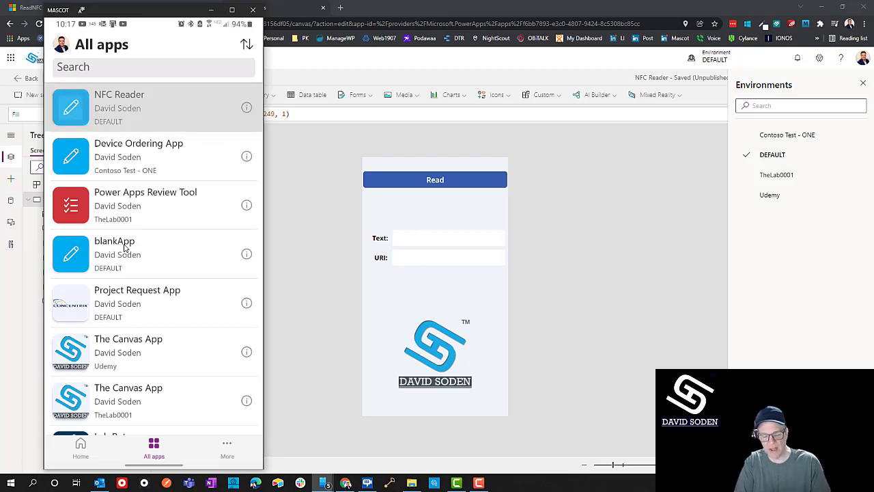
click(120, 106)
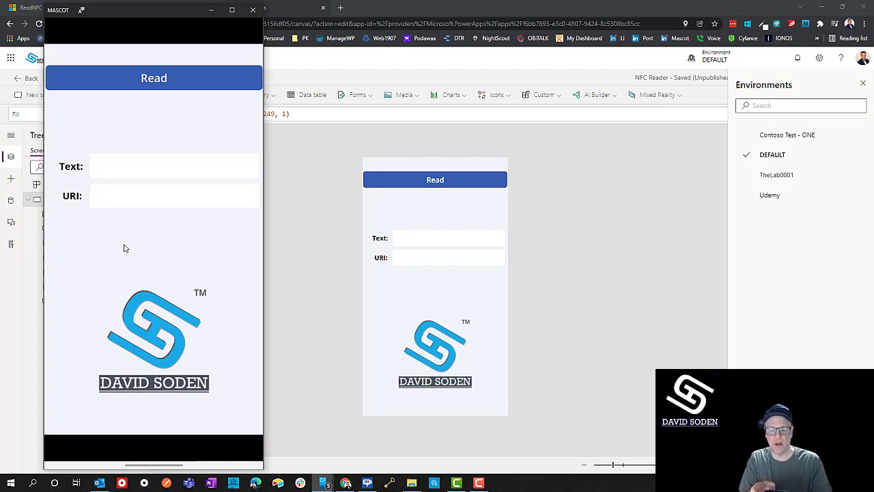
click(153, 77)
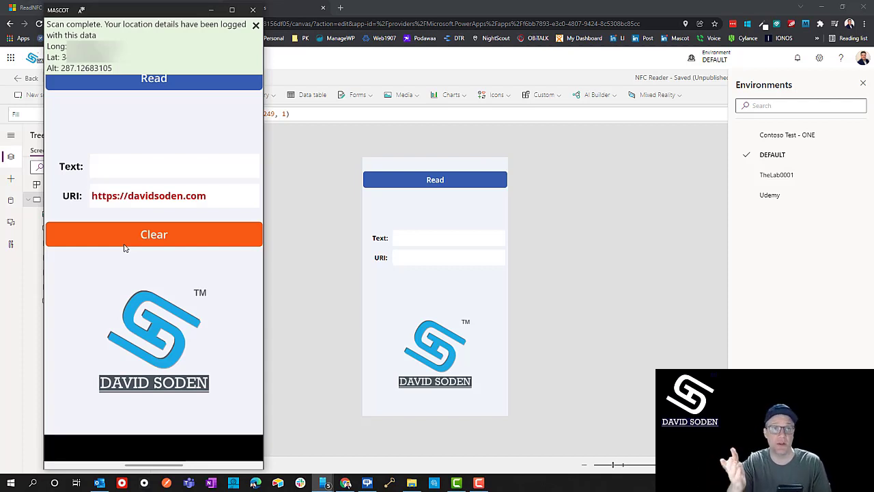
click(256, 26)
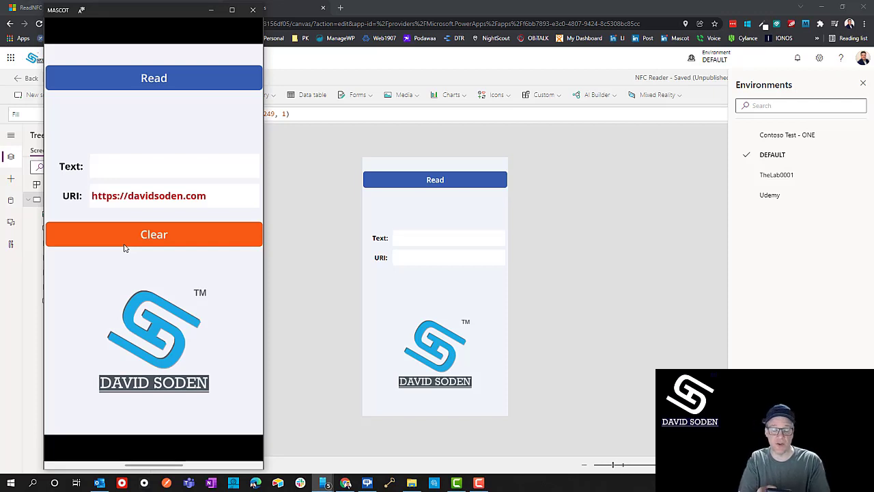
Leave the reader and switch to the NFC Tools PRO app.
click(147, 196)
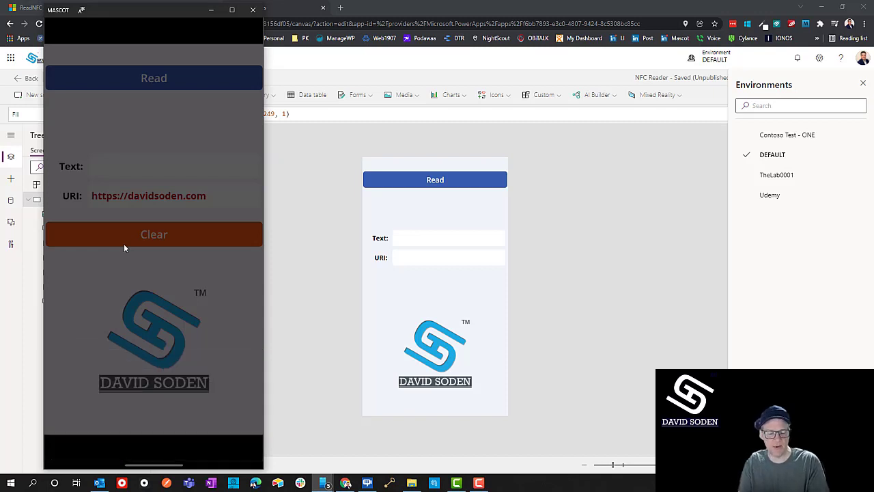
click(147, 196)
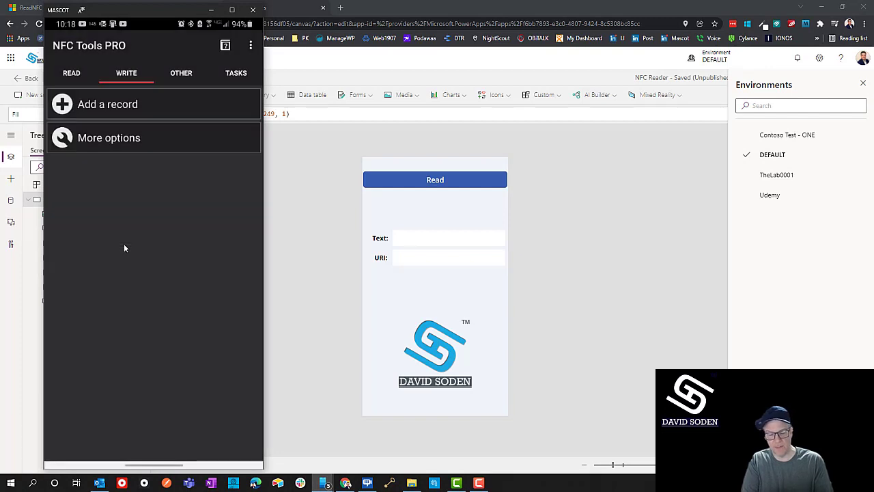
Write a Text record 'hello 123456' to the tag in NFC Tools PRO and confirm.
click(108, 104)
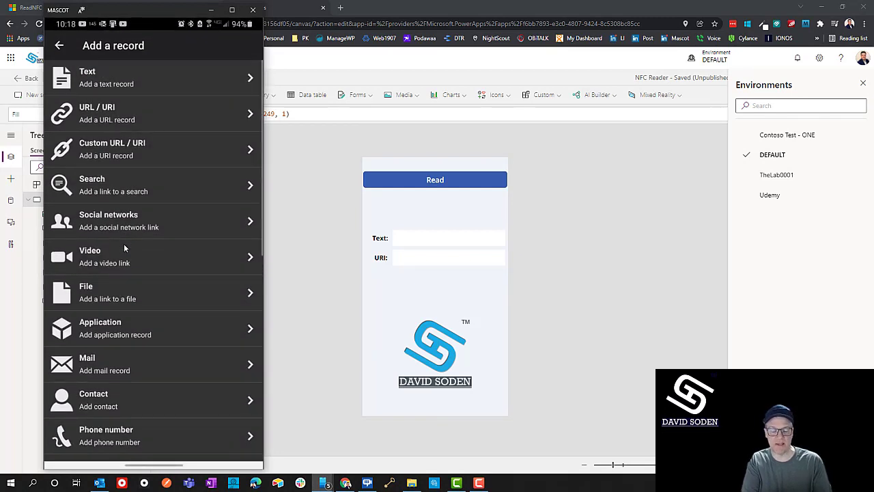
scroll(down, 3)
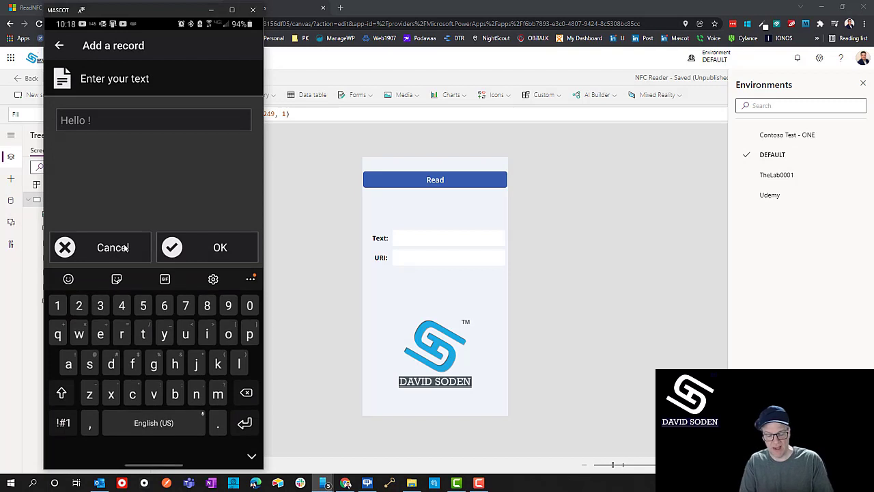
text(hello)
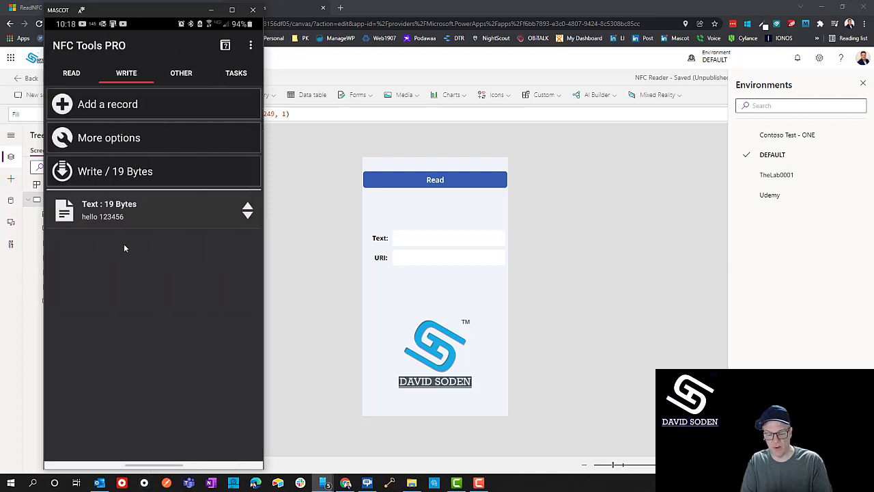
click(115, 171)
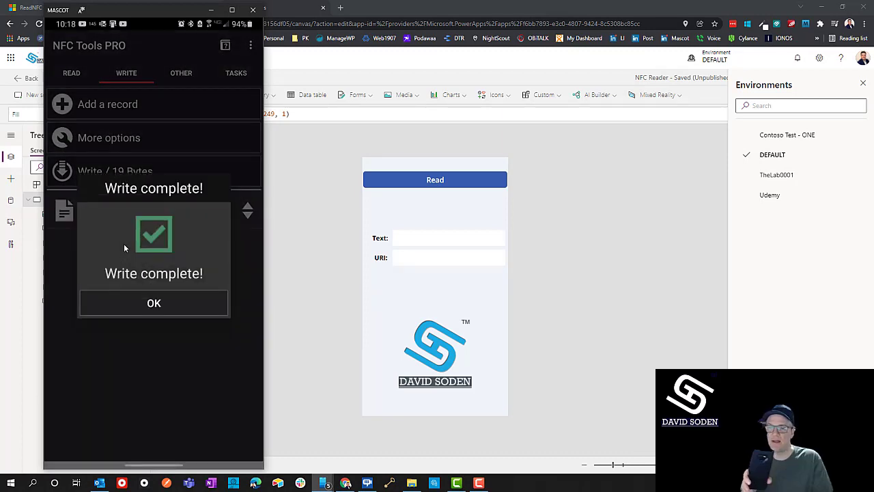
click(153, 304)
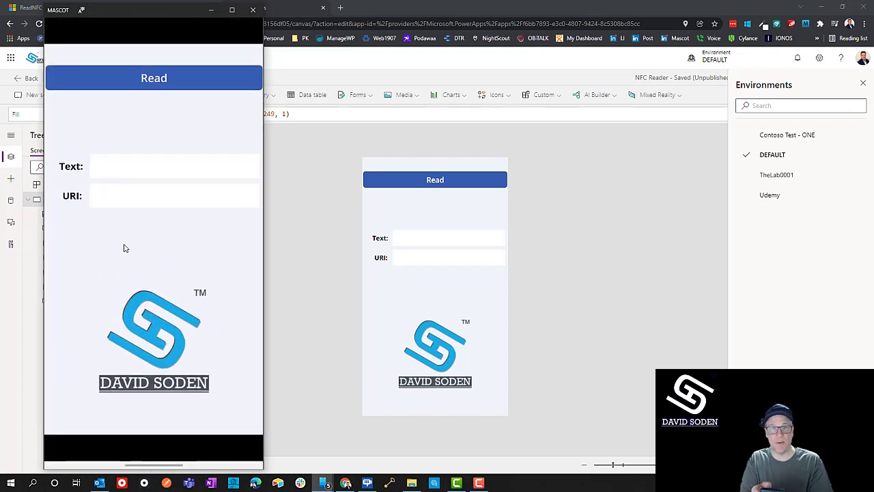
Scan the rewritten tag so Text shows 'hello 123456' and URI is empty.
click(153, 77)
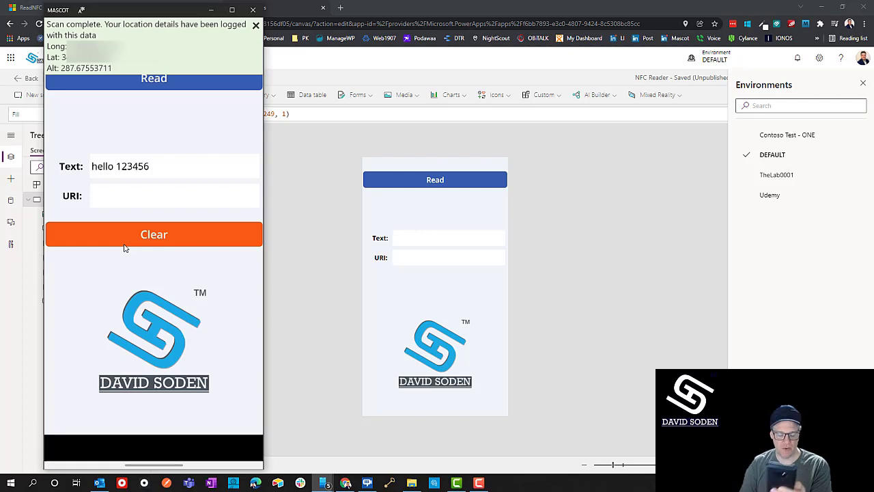
click(257, 25)
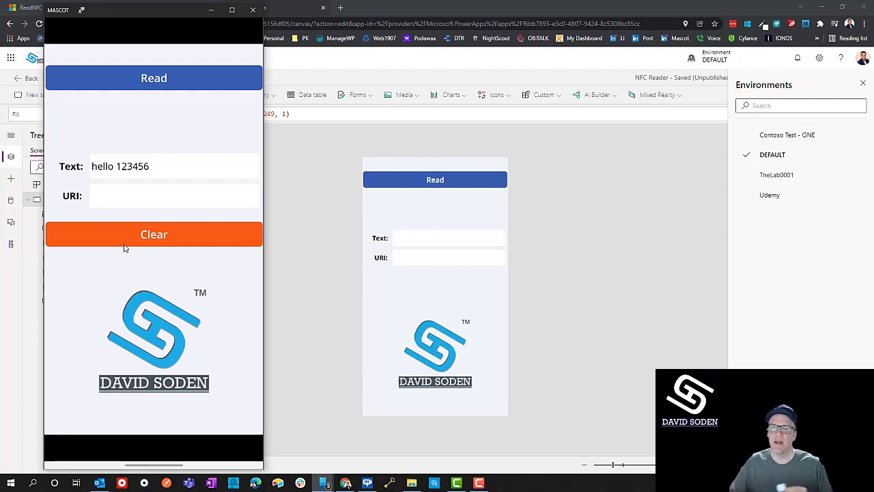
mouse_move(284, 338)
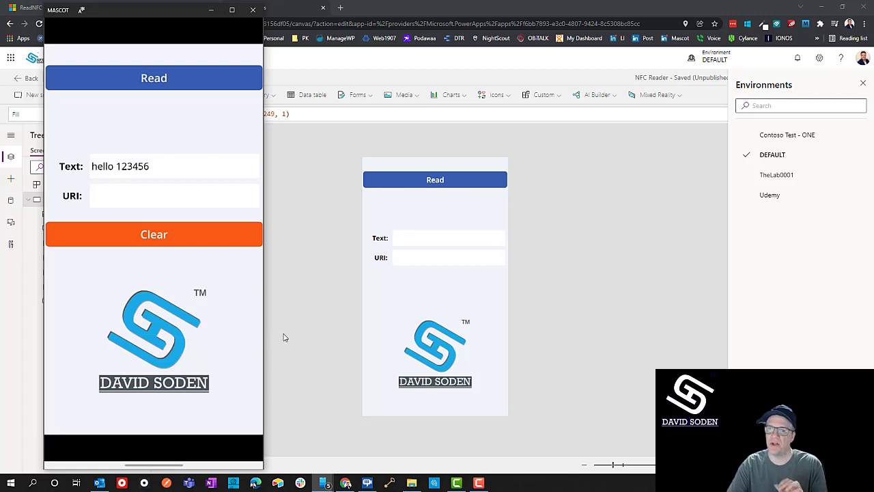